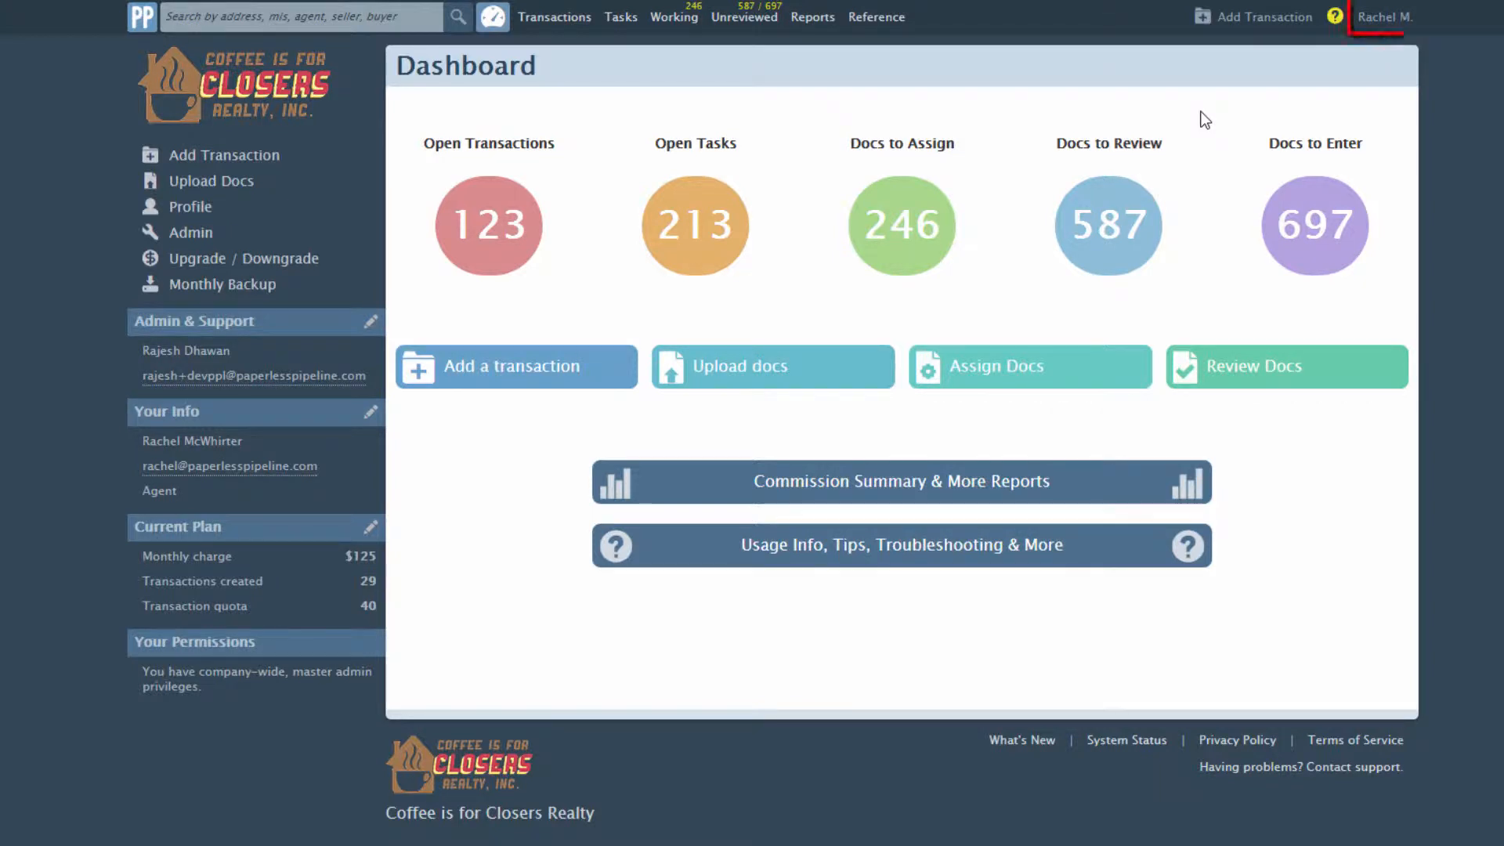
Open your Personal Profile from your name in the top bar.
left_click(1381, 16)
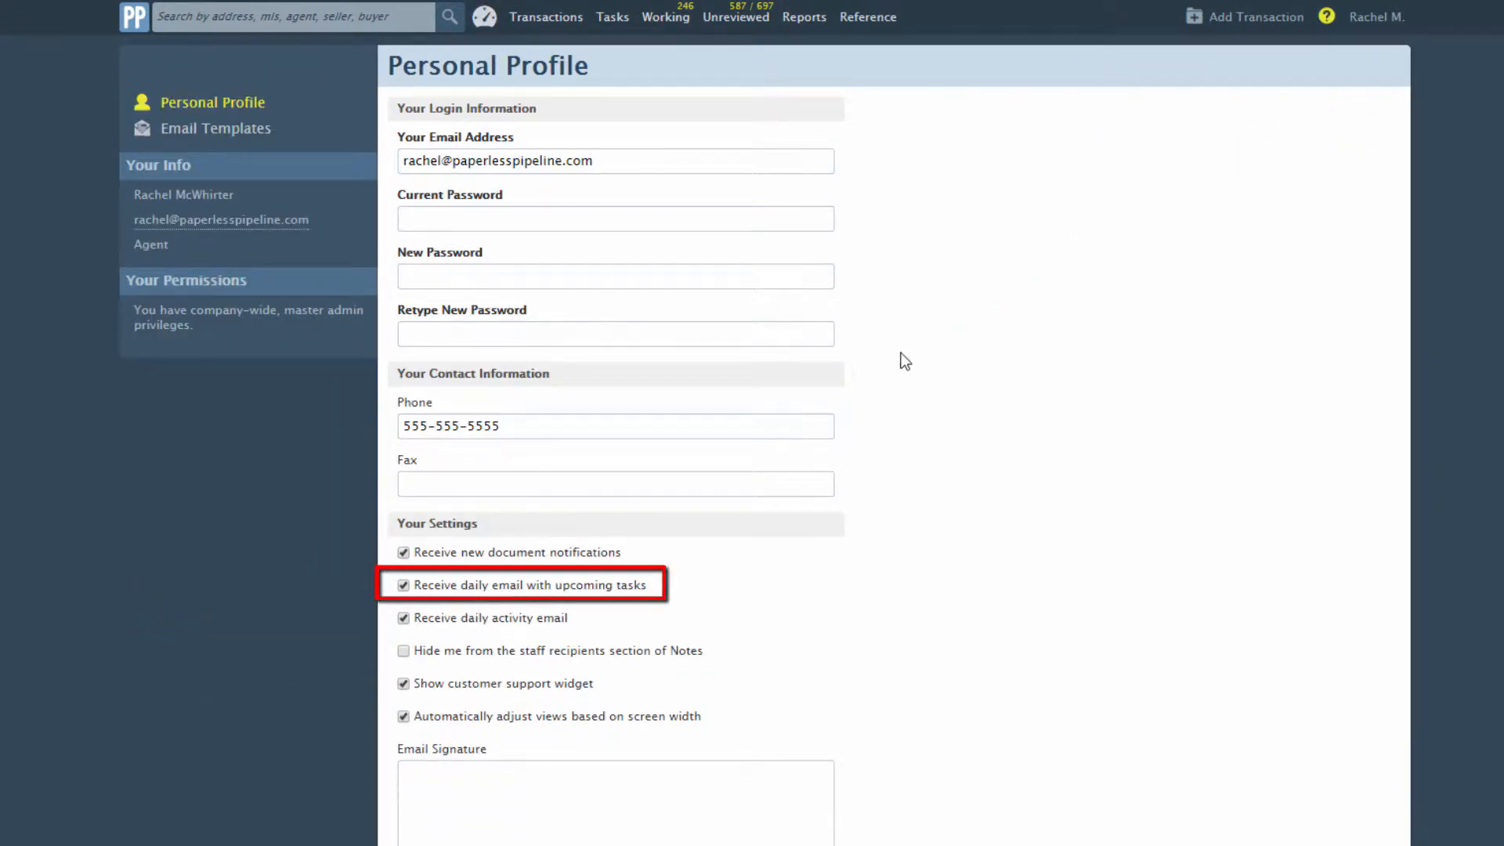
mouse_move(576, 592)
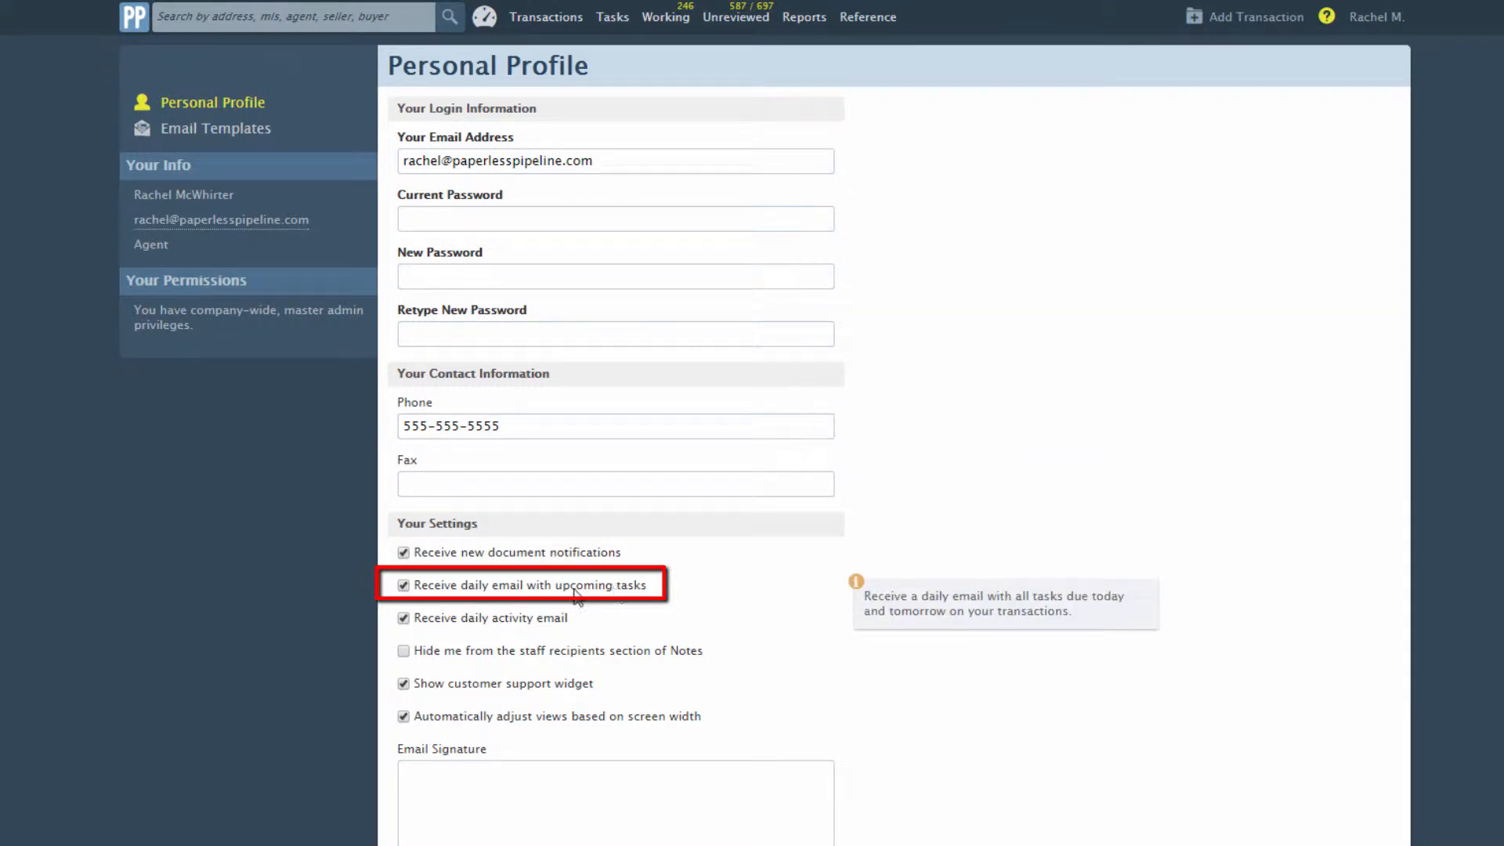
Turn off 'Receive daily email with upcoming tasks' and save the profile settings.
left_click(403, 585)
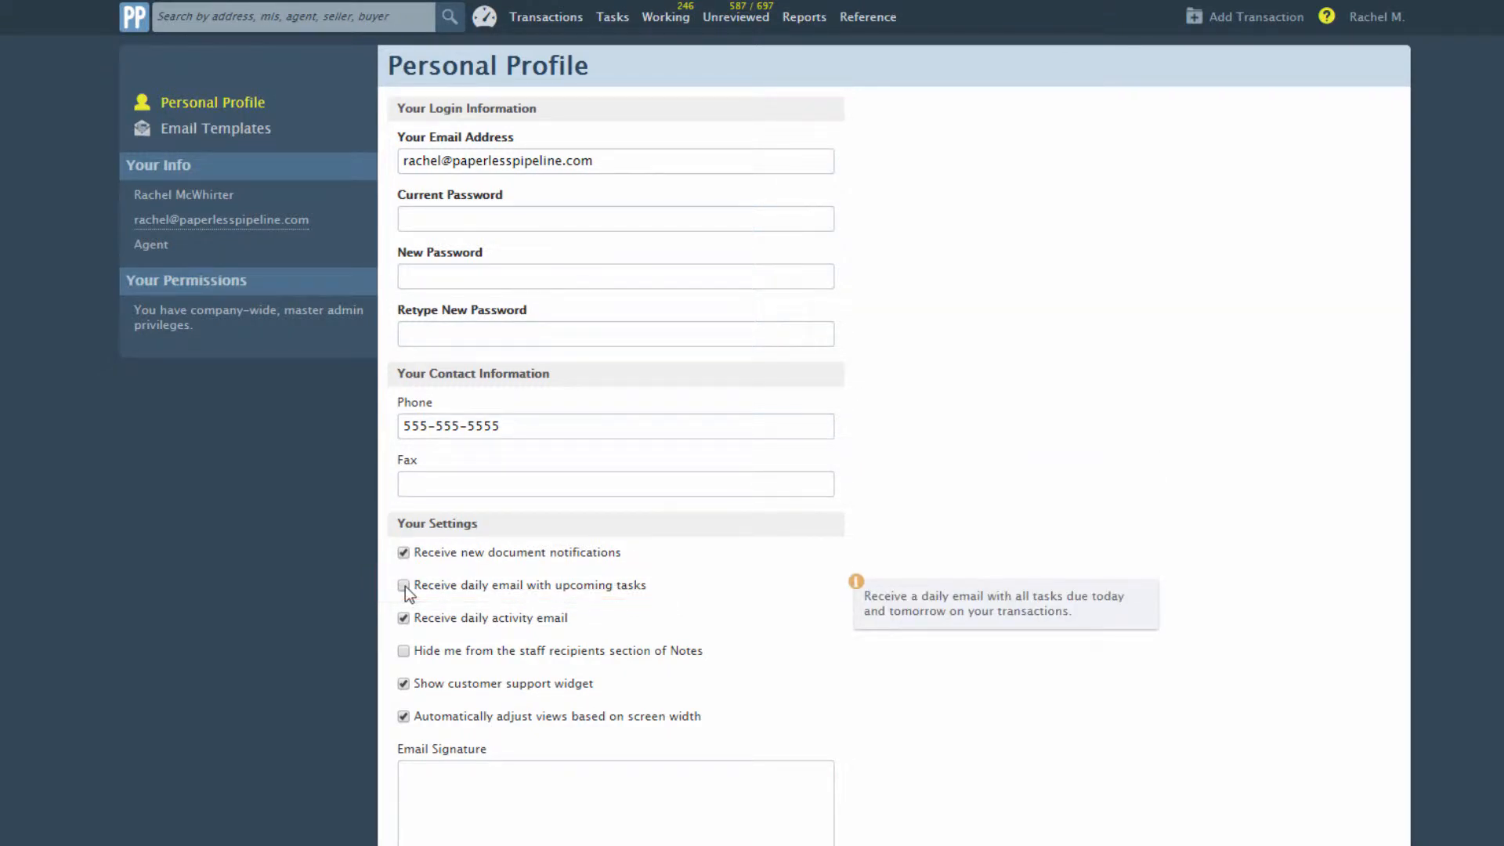
scroll("down", 3)
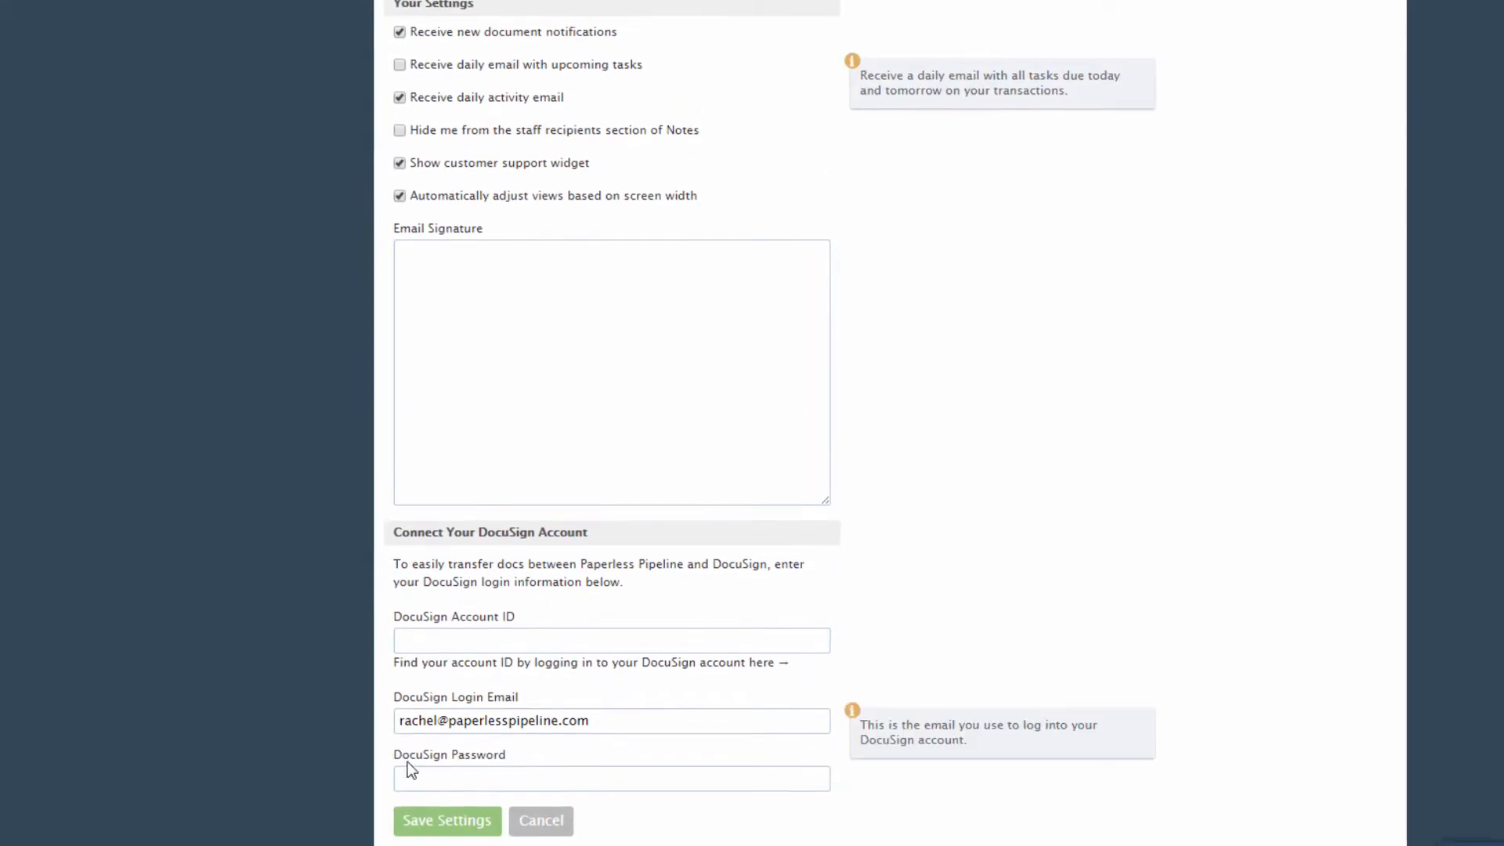
left_click(445, 820)
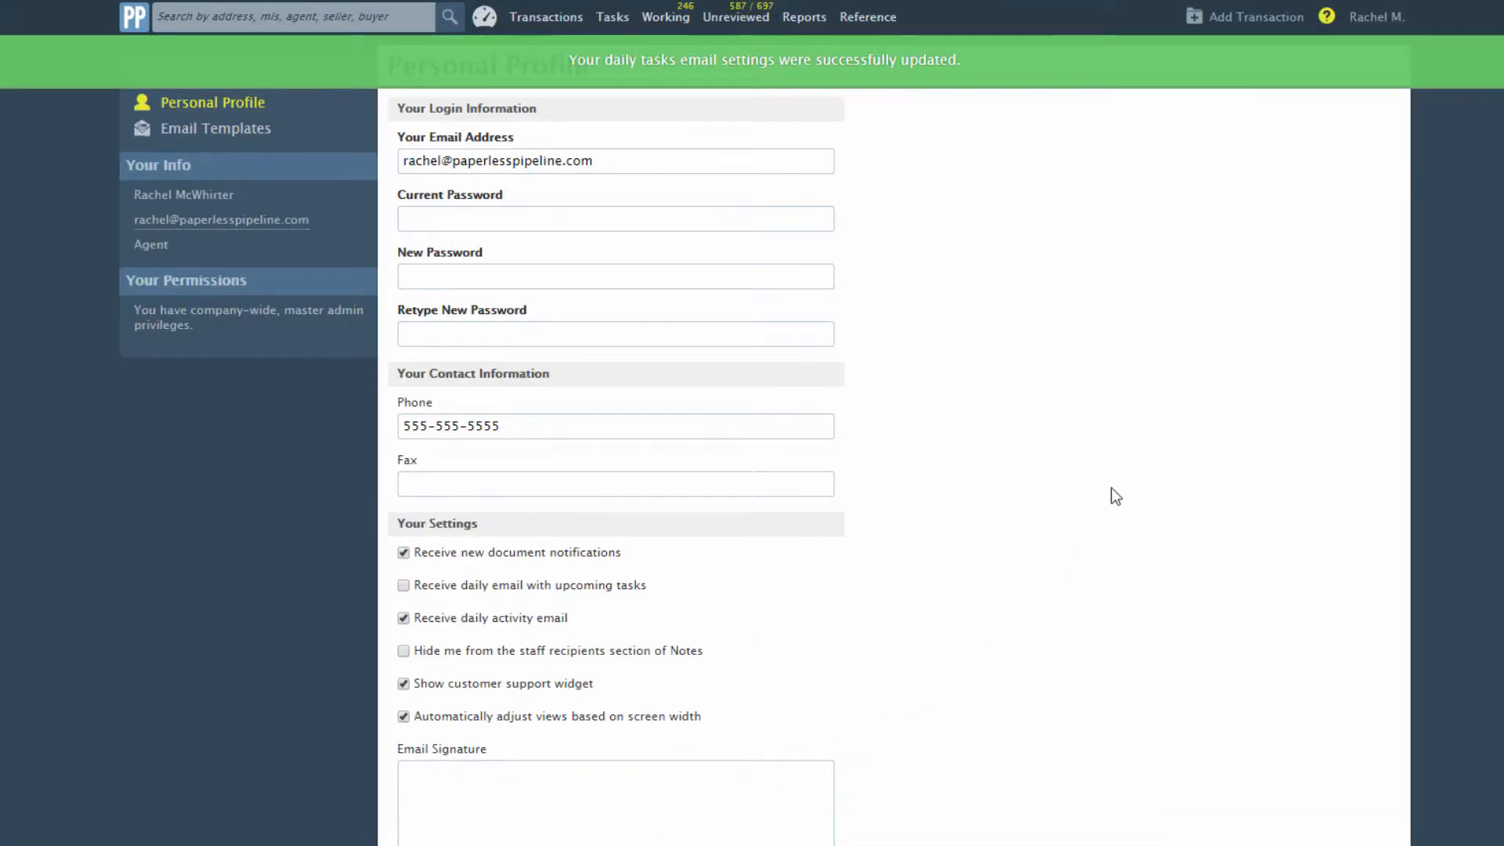
mouse_move(1203, 317)
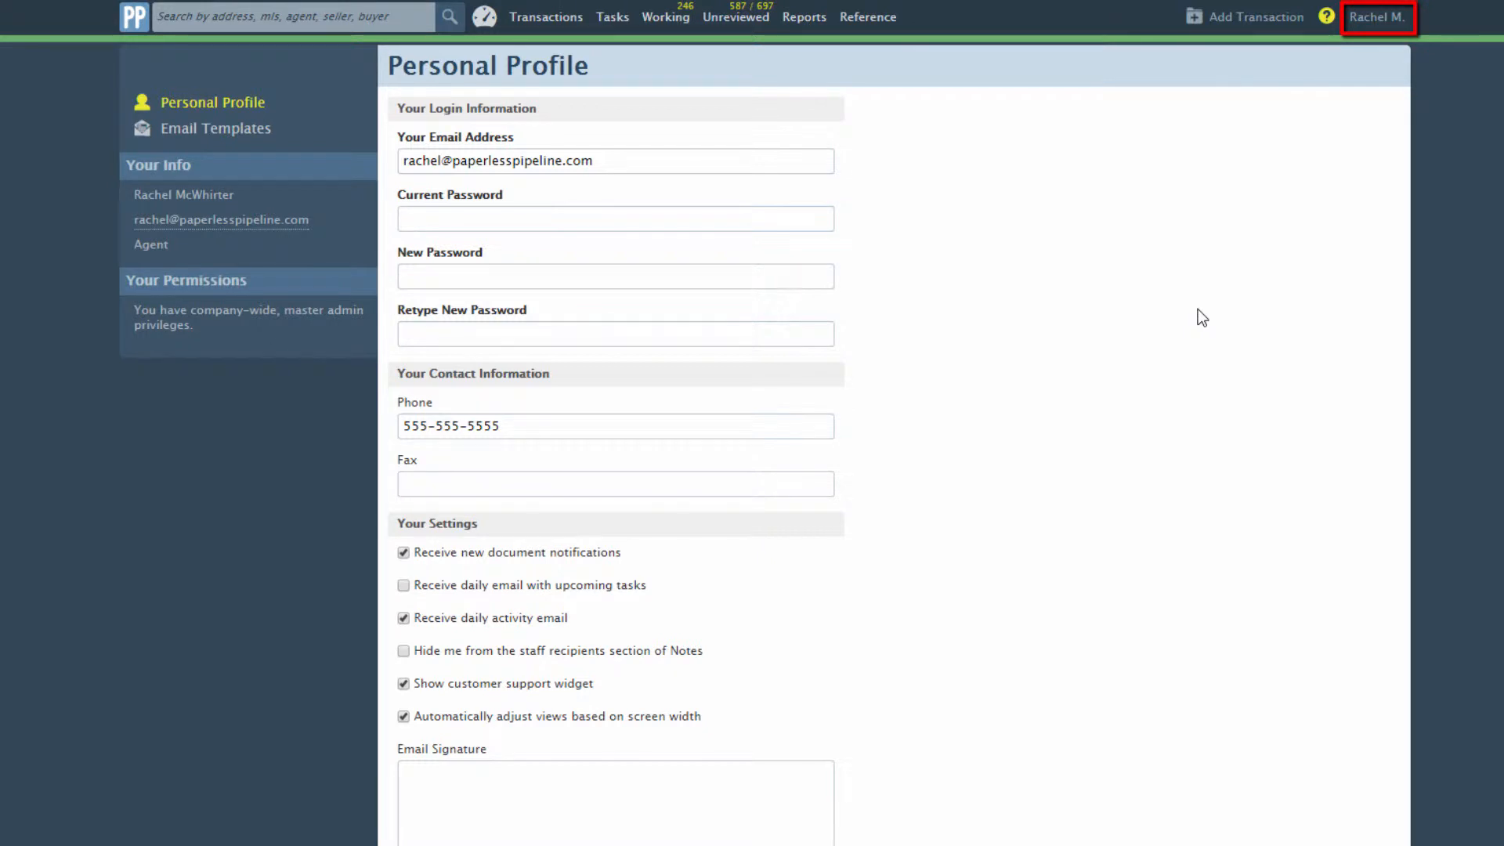
Go to Admin / Settings and bring up Manage Users.
left_click(1376, 16)
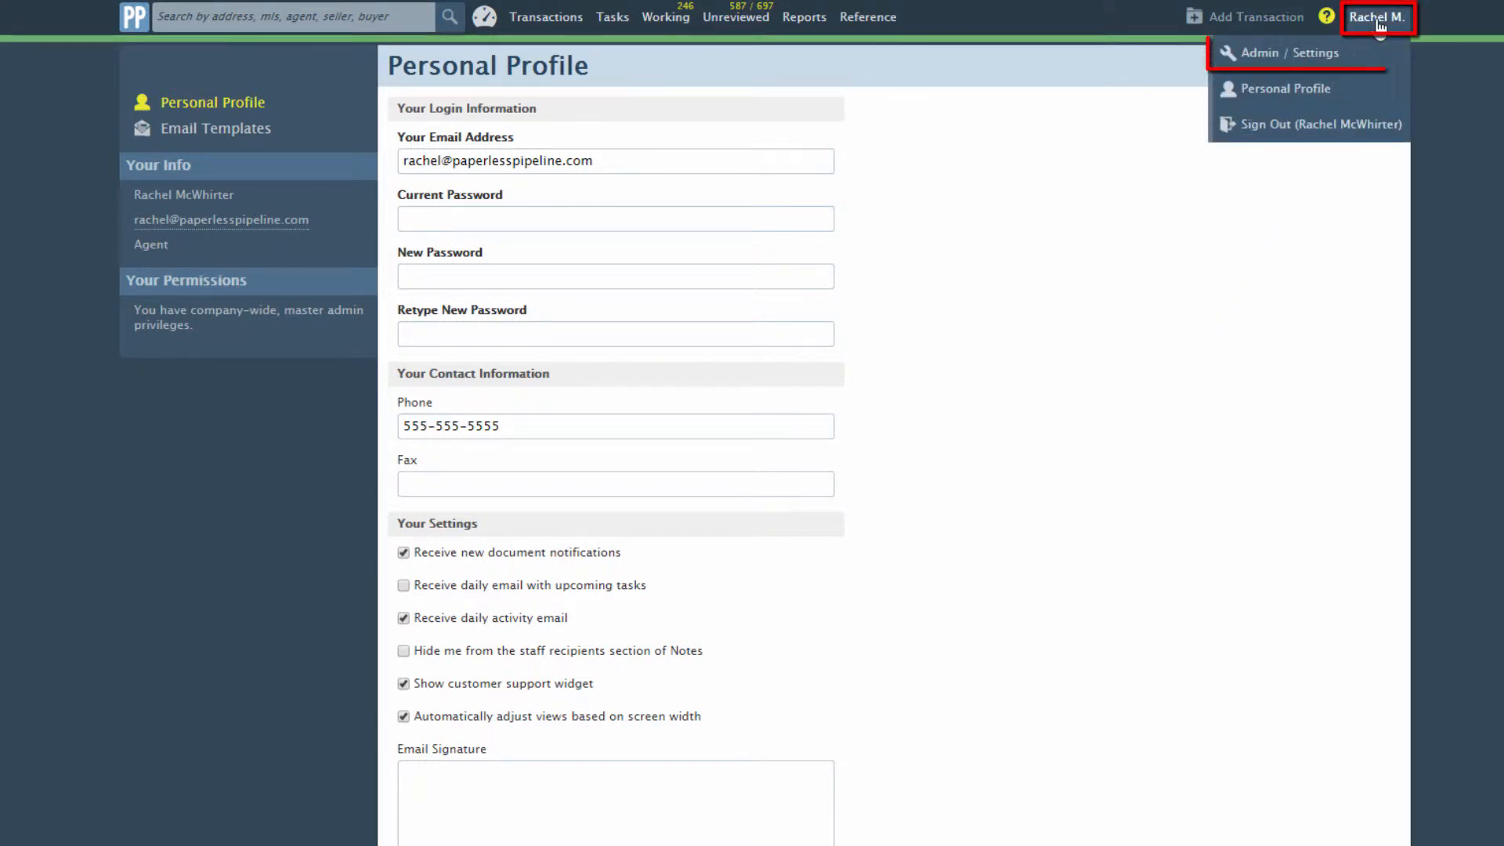
mouse_move(1289, 53)
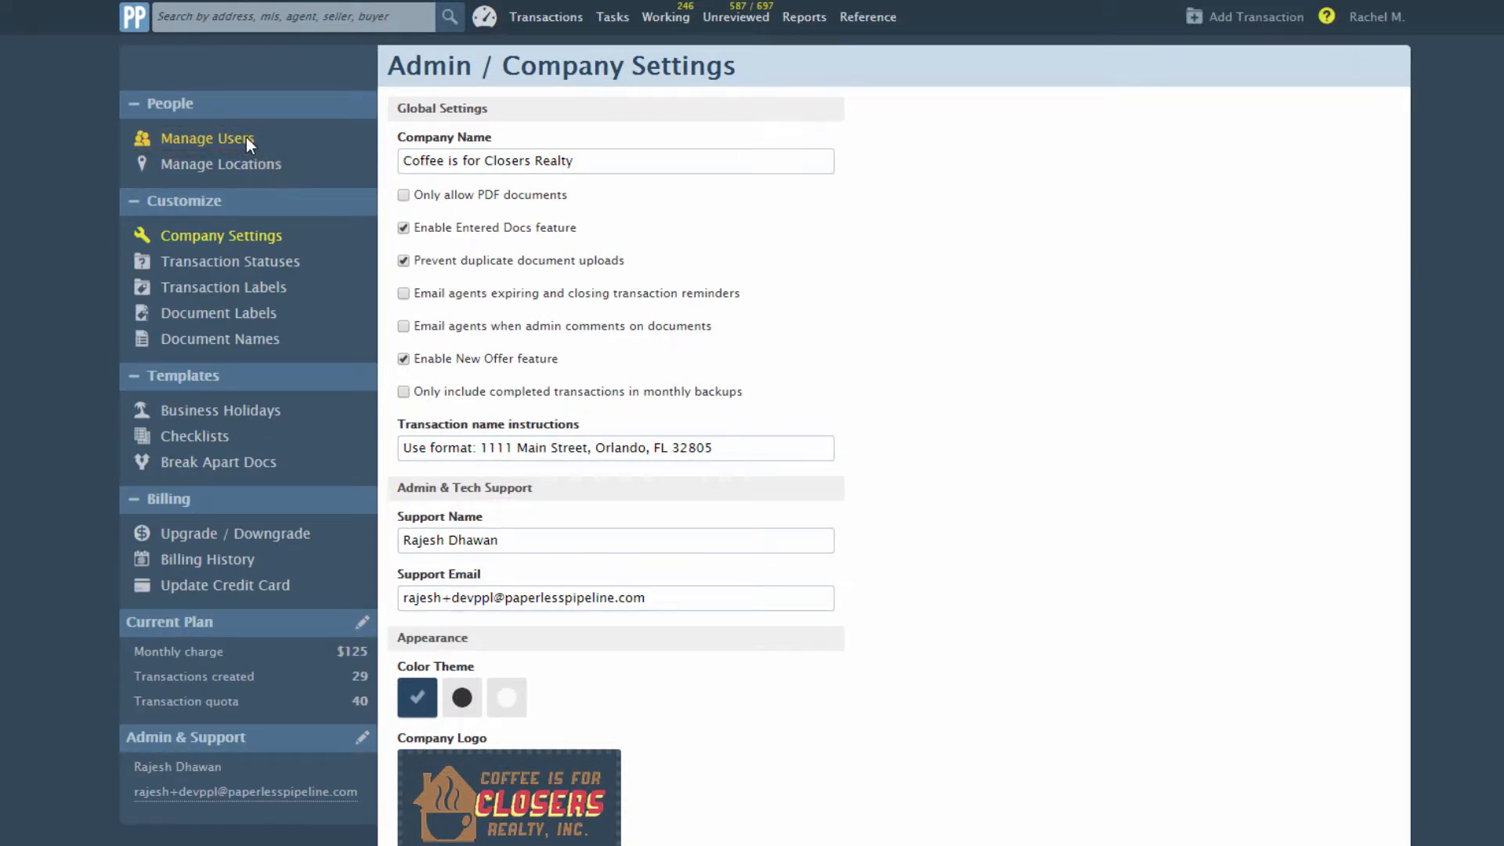
left_click(207, 138)
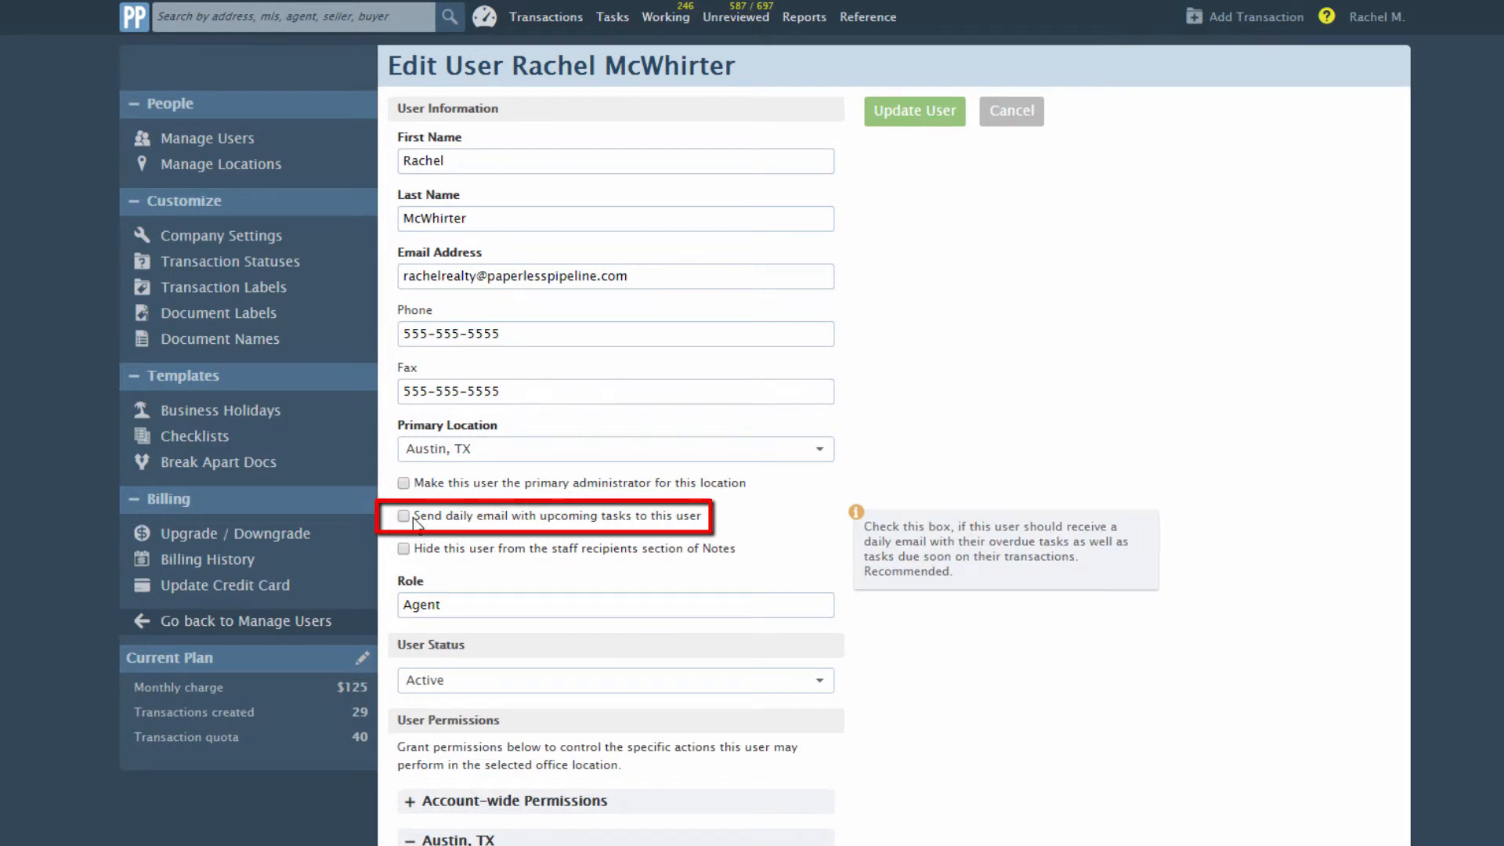
left_click(402, 519)
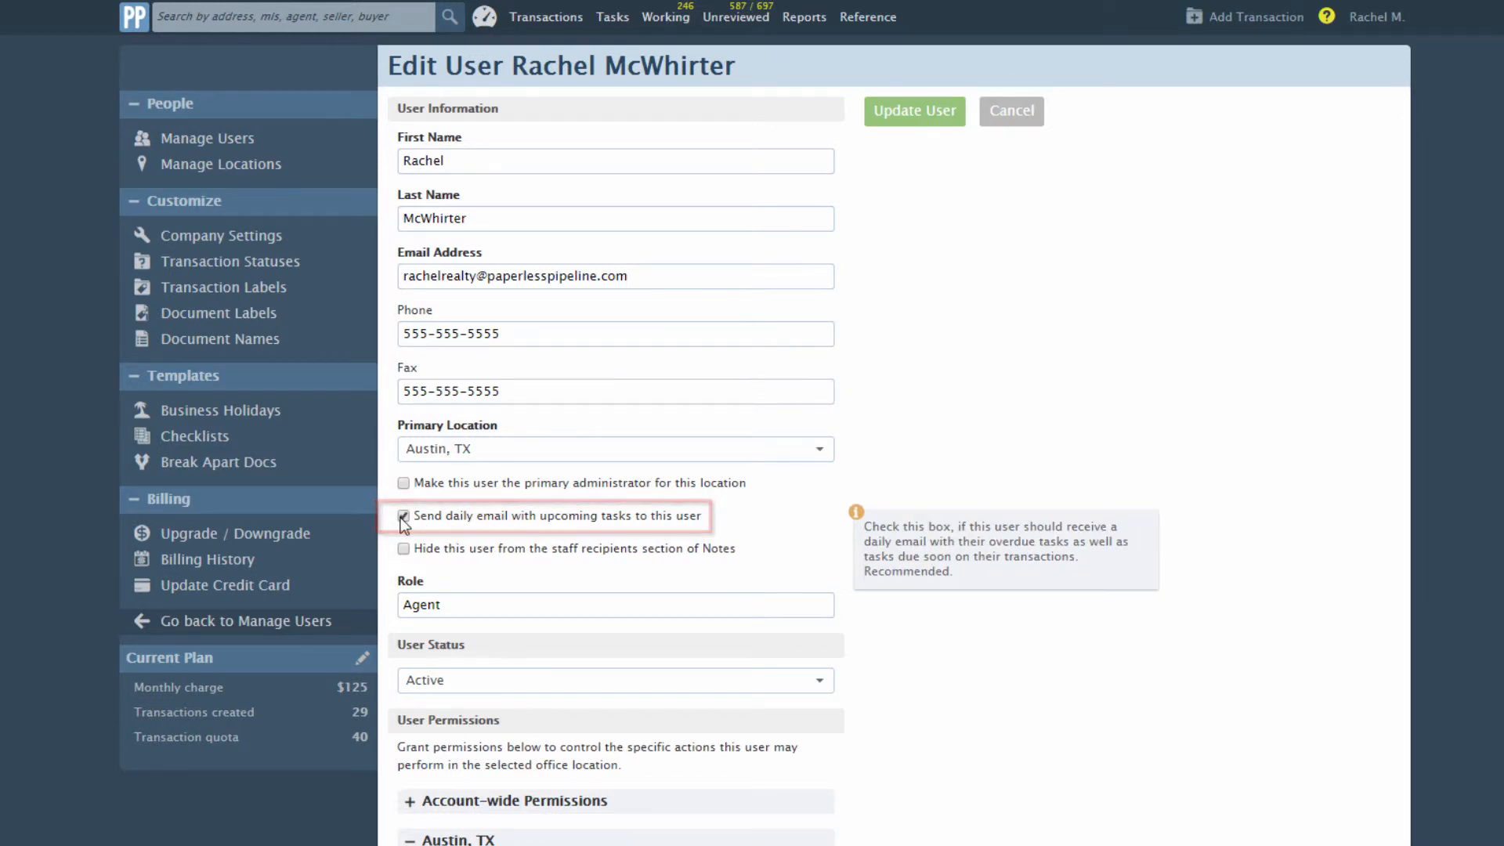
left_click(403, 516)
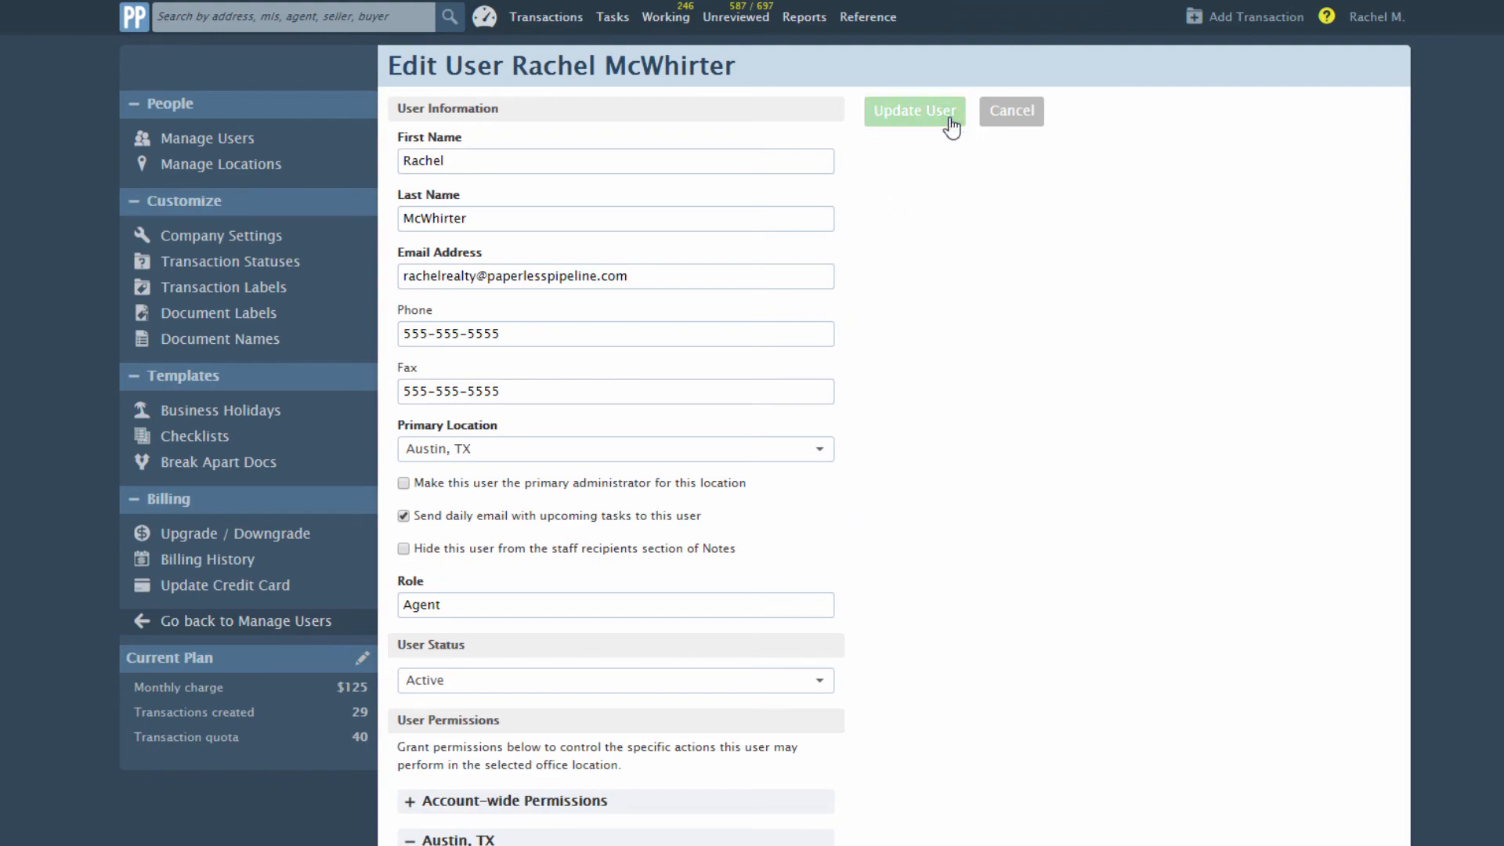
left_click(912, 111)
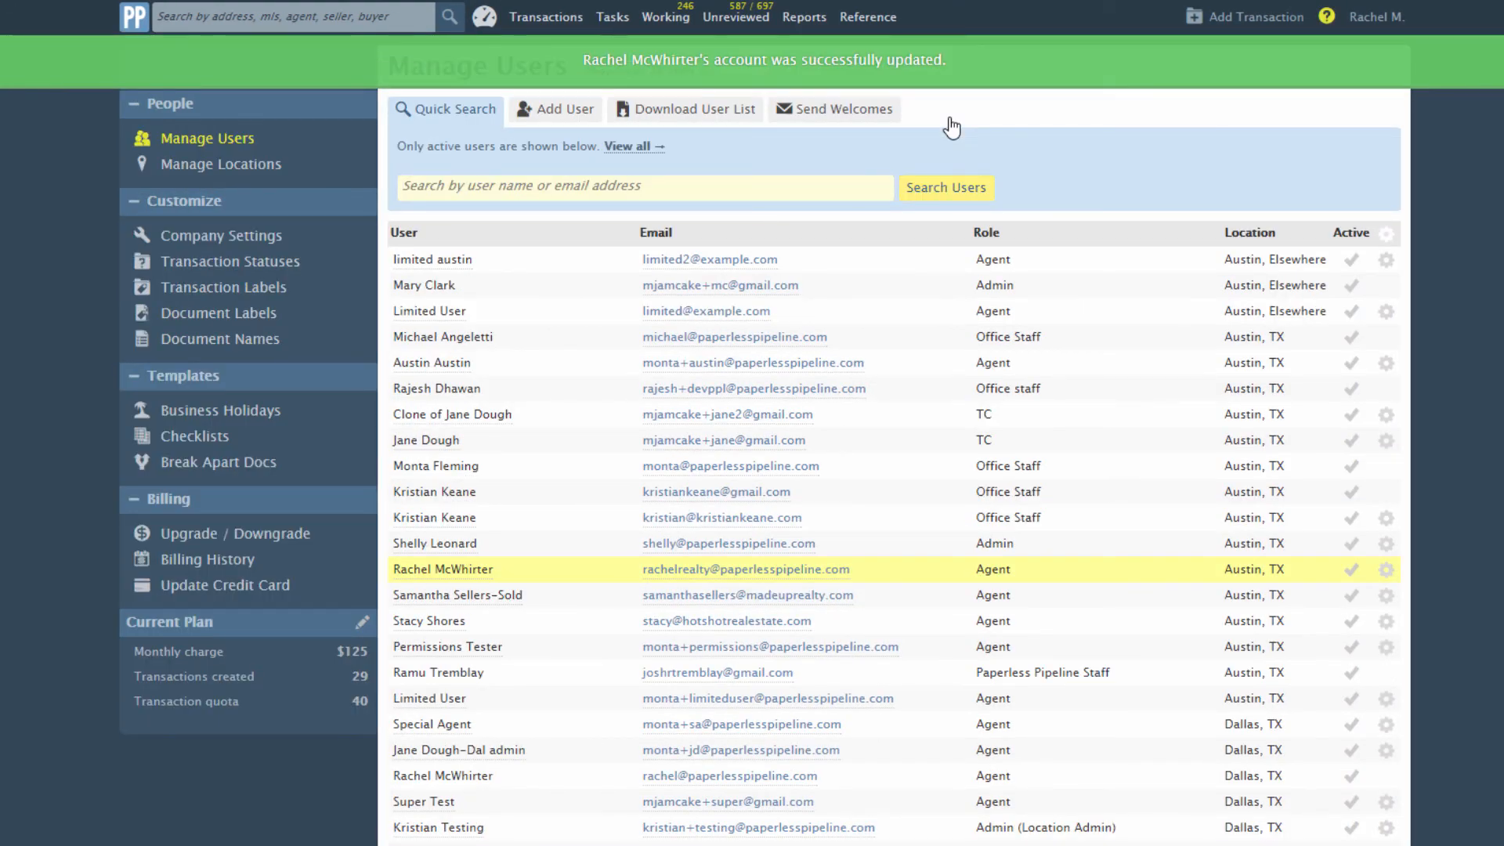